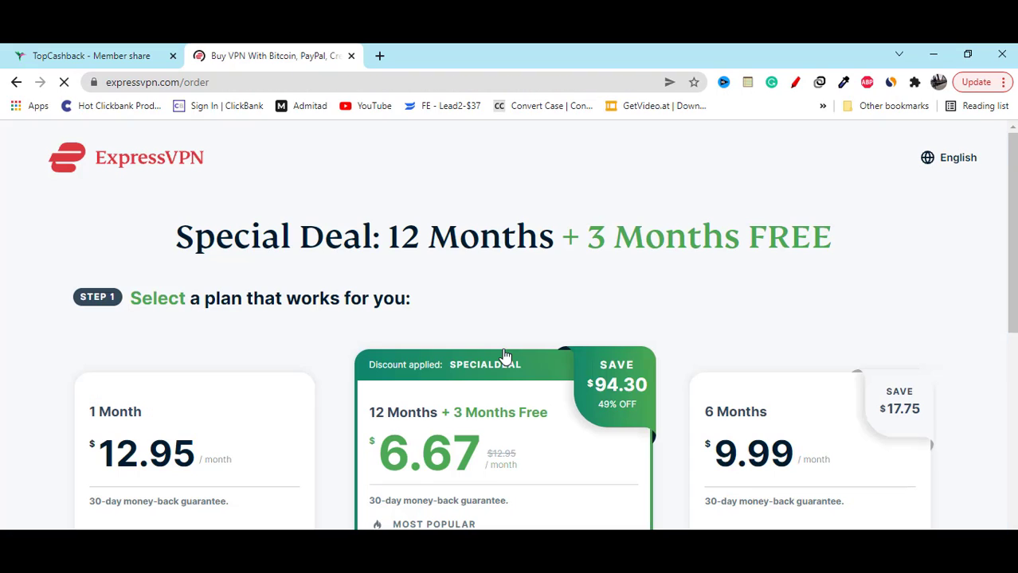
{"action": "scroll", "scroll_direction": "down", "scroll_amount": 3}
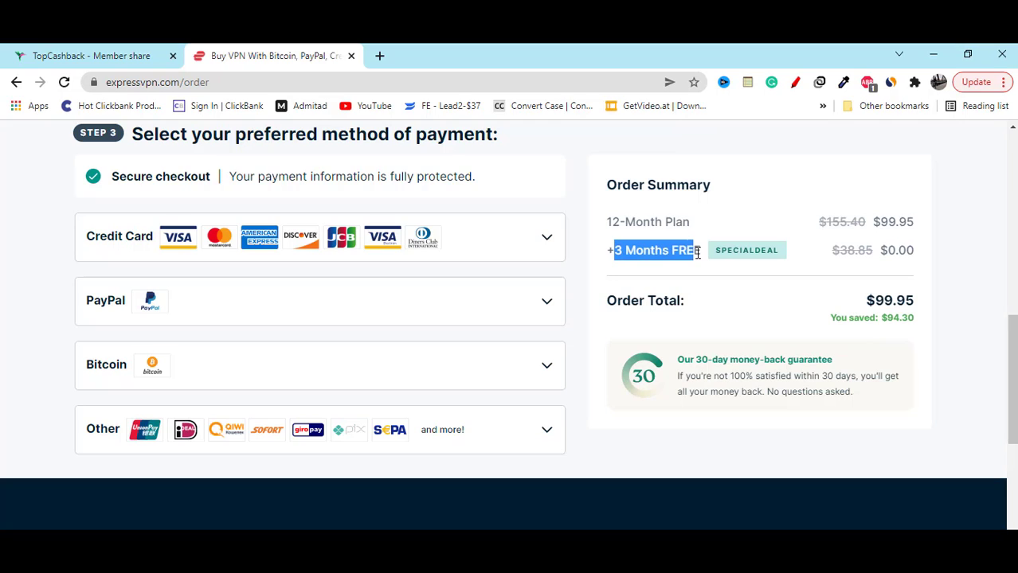